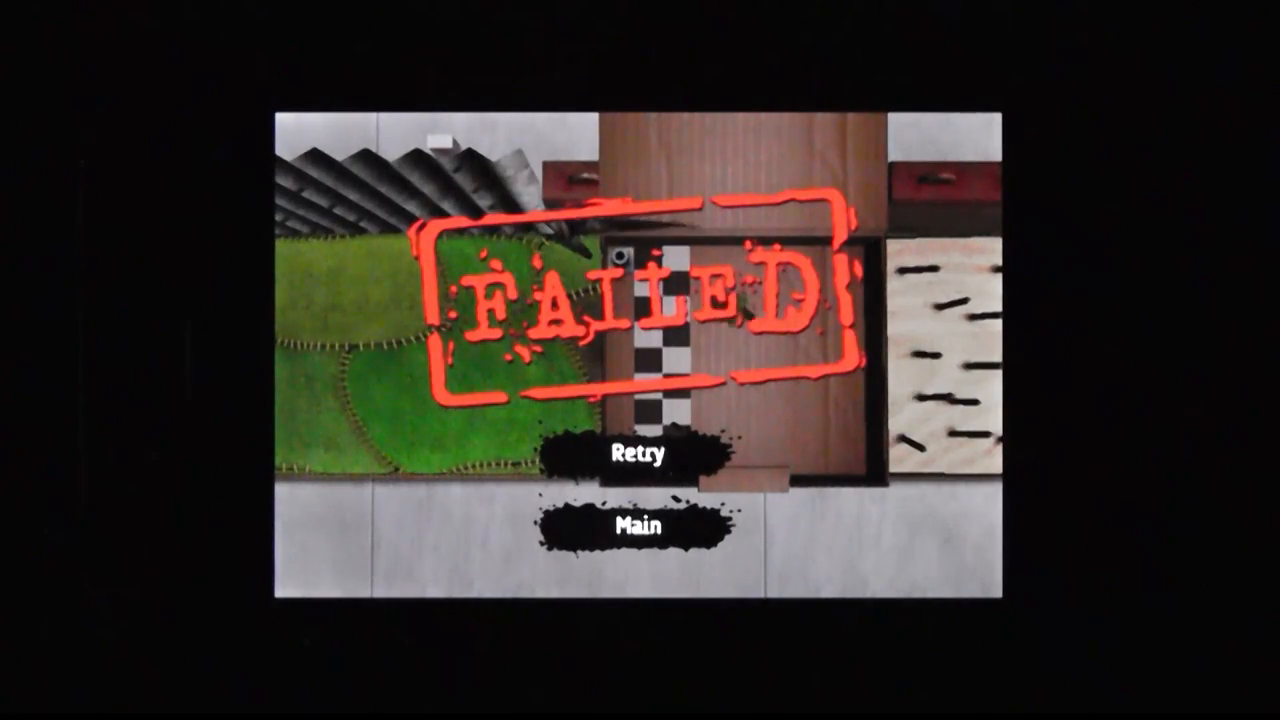
click(640, 455)
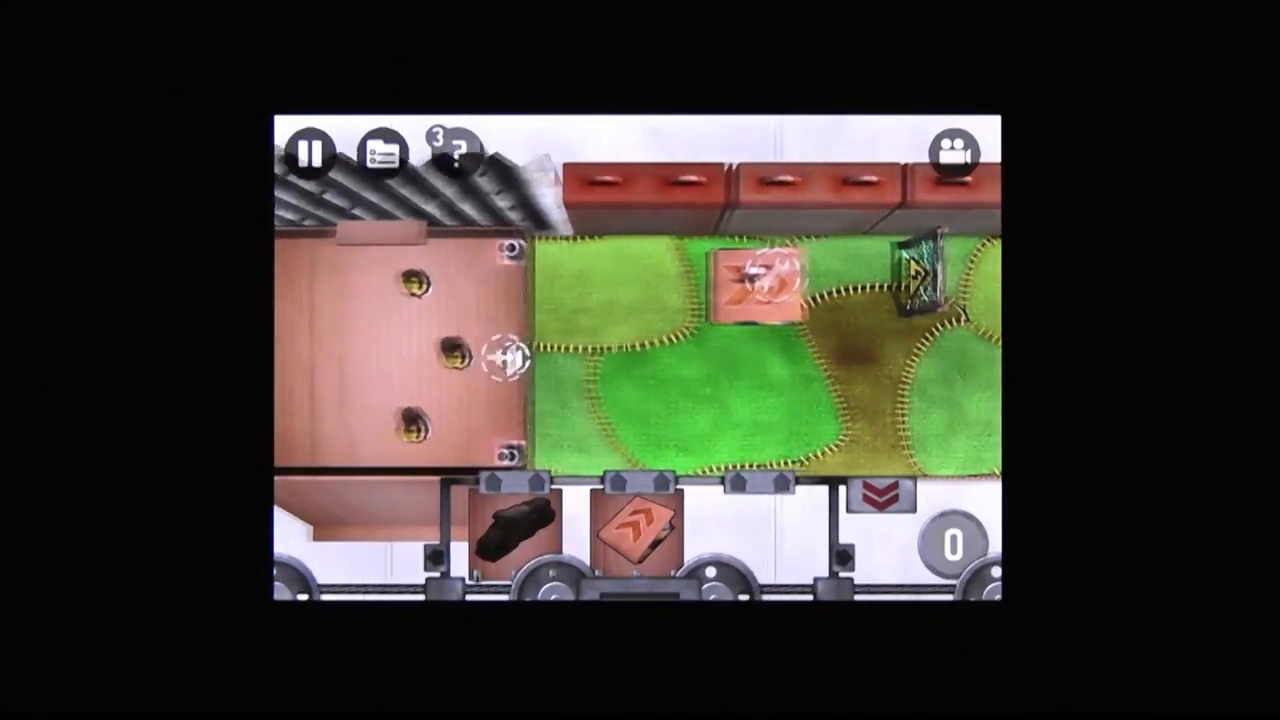